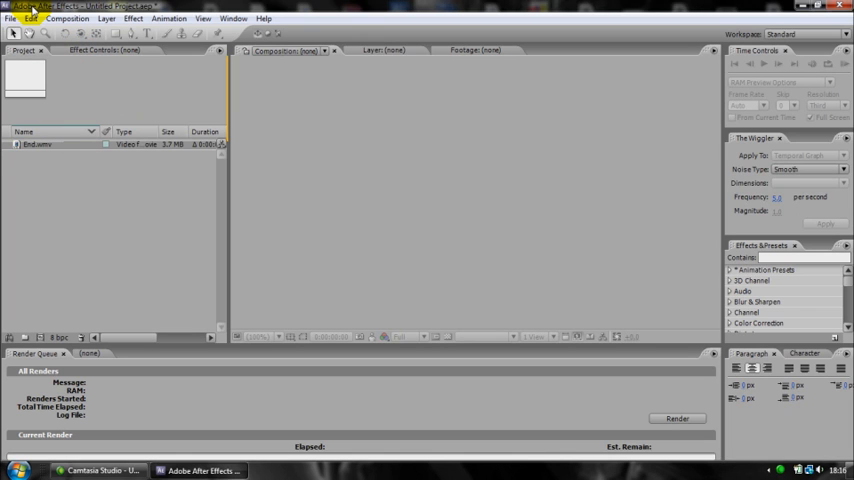
# Select the EndLemo clip and search the Effects & Presets panel for '3d'.
pyautogui.click(38, 144)
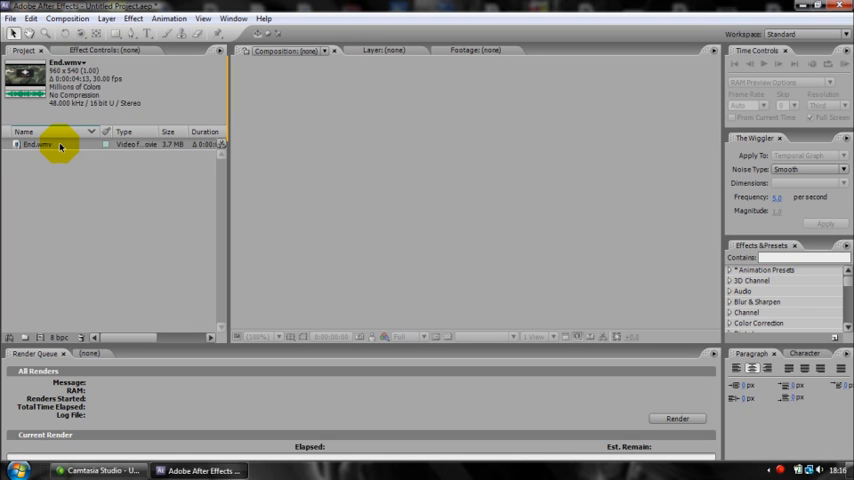
pyautogui.moveTo(74, 176)
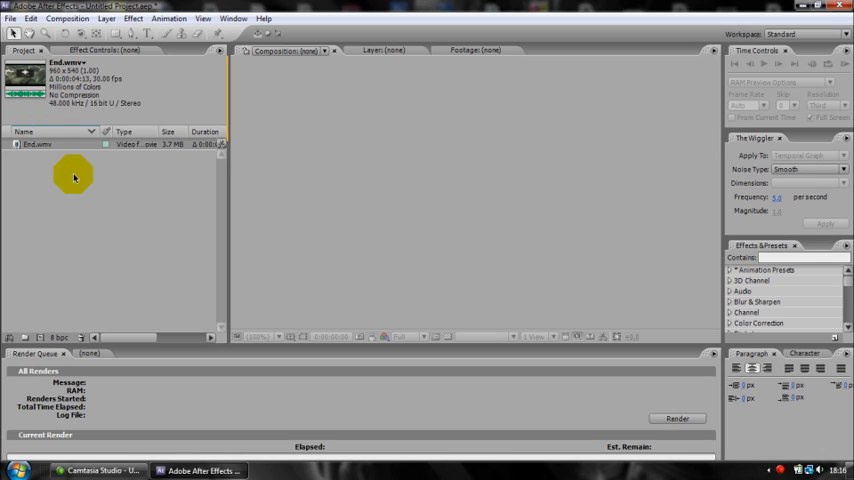
pyautogui.moveTo(100, 212)
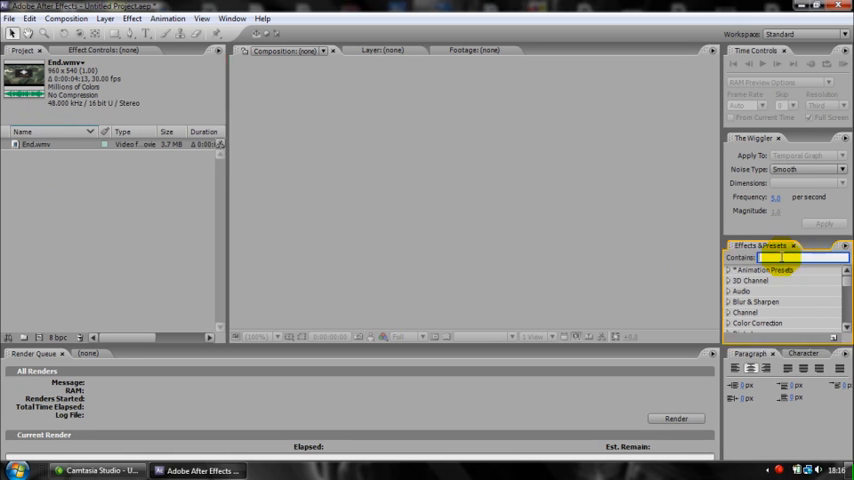
pyautogui.write('3d atr')
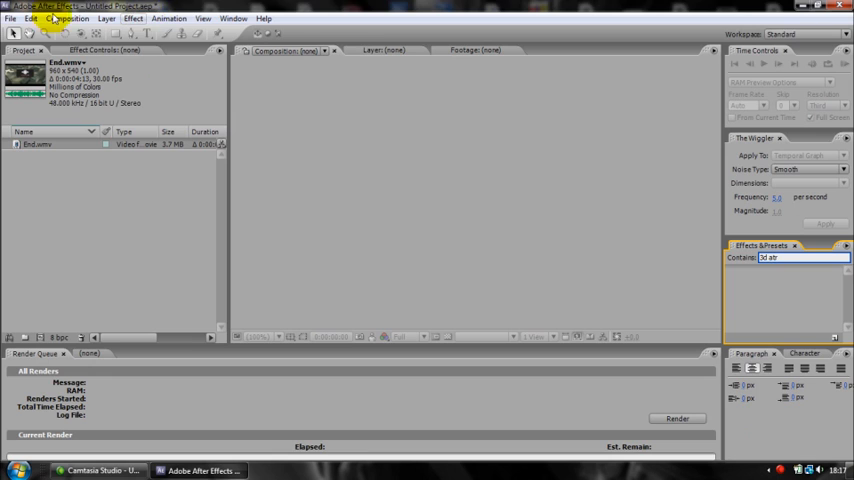
pyautogui.click(132, 18)
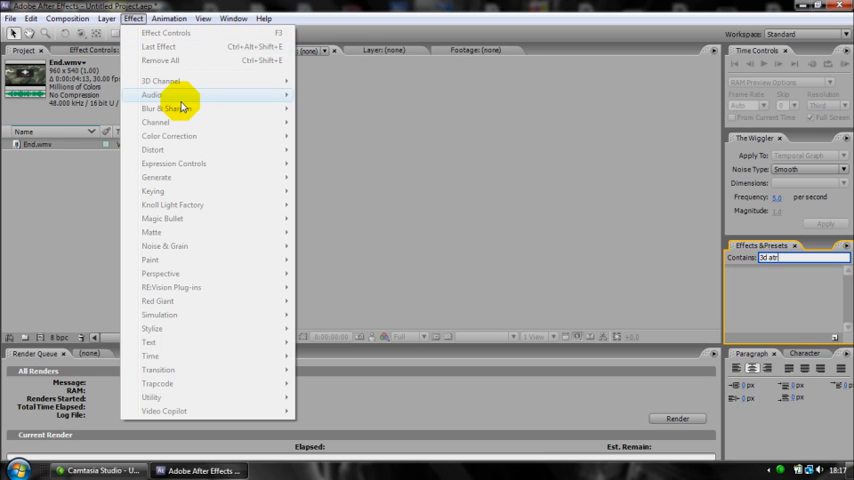
pyautogui.moveTo(220, 384)
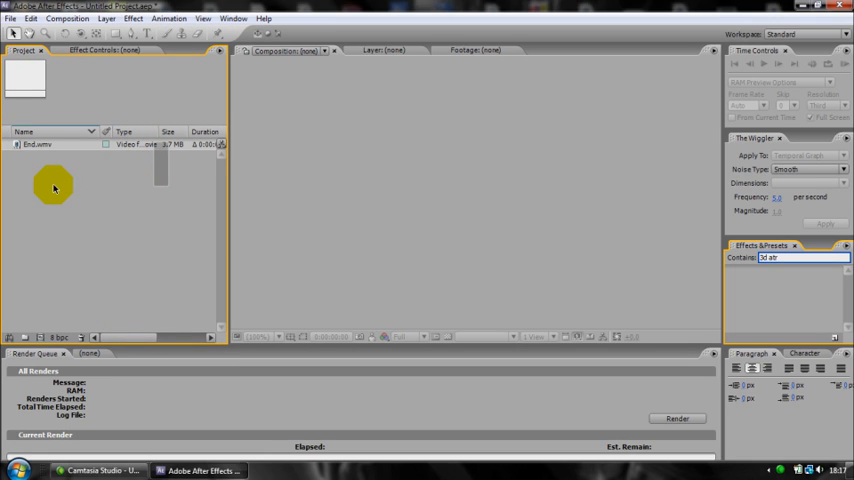
pyautogui.moveTo(68, 152)
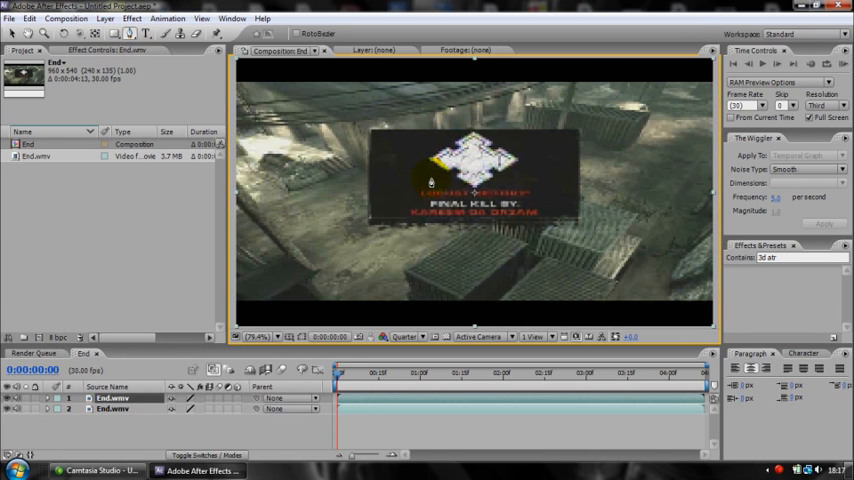
# Create a new composition from the EndLemo footage.
pyautogui.click(406, 336)
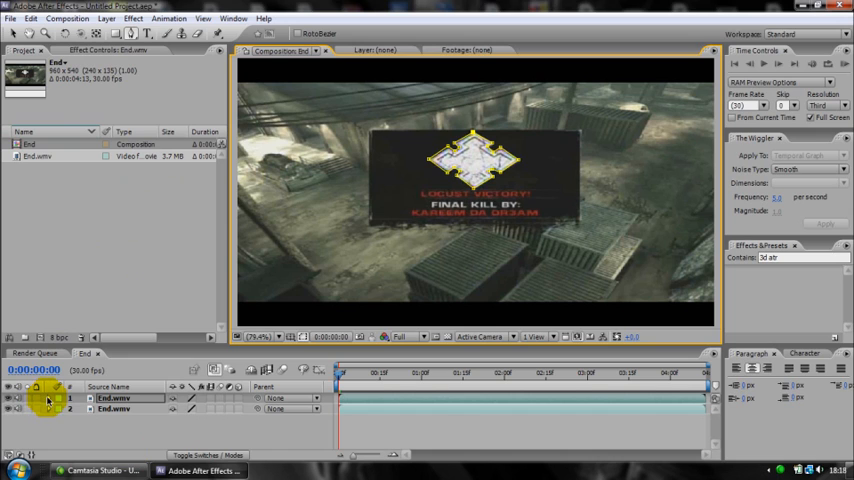
# Reveal the layer's mask properties and browse the Effect menu for Trapcode 3D Stroke.
pyautogui.click(62, 398)
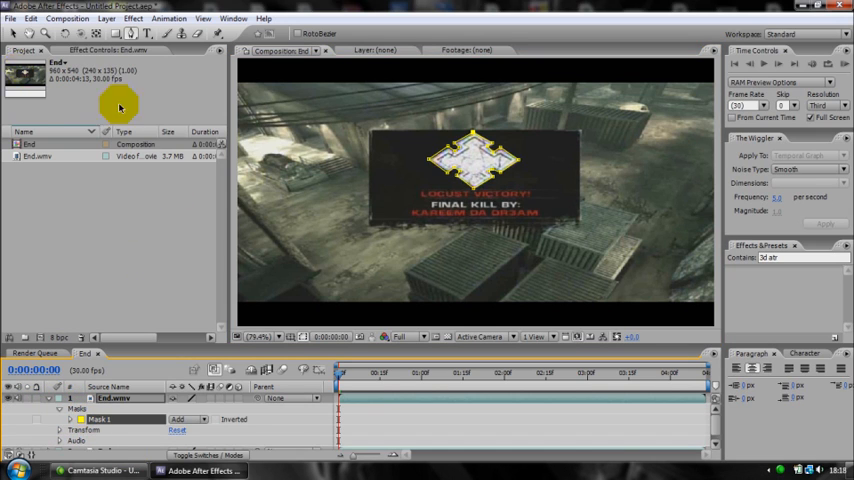
pyautogui.moveTo(88, 440)
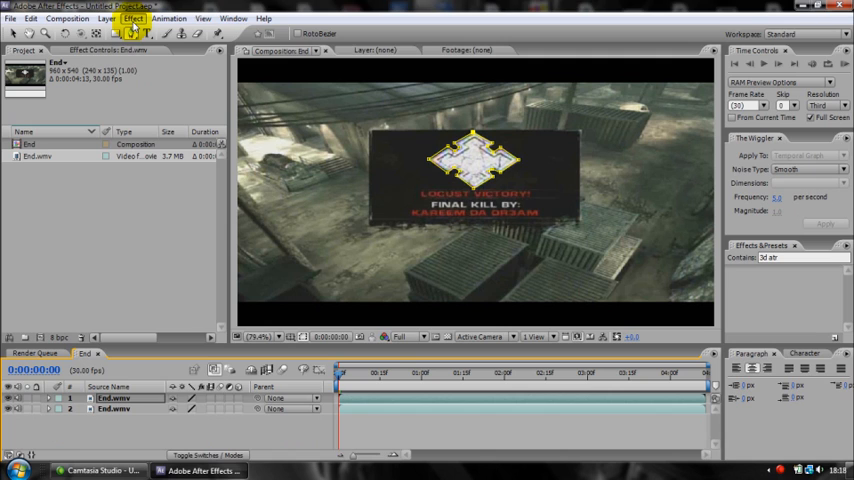
pyautogui.click(132, 18)
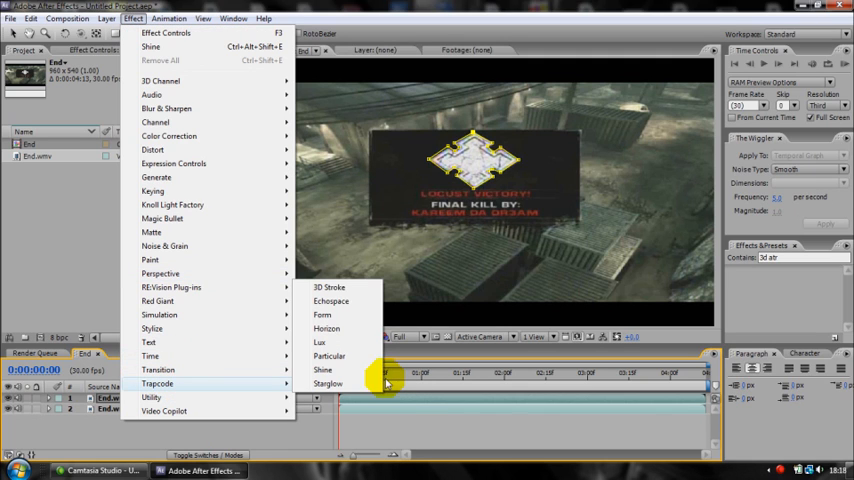
pyautogui.moveTo(348, 292)
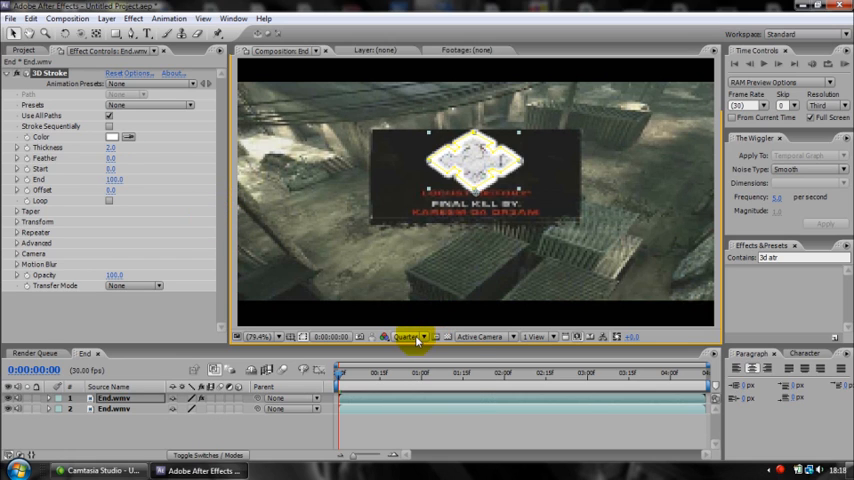
# Select the second EndLemo layer so the original emblem shows under the stroke.
pyautogui.click(408, 336)
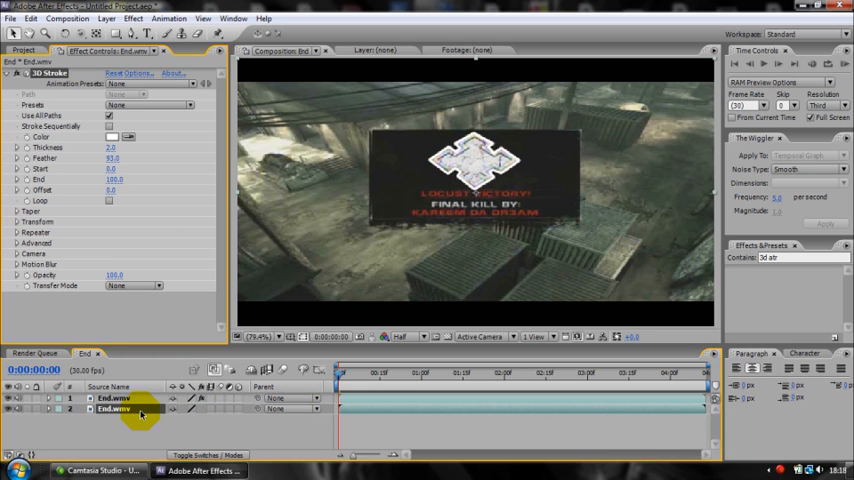
pyautogui.click(404, 336)
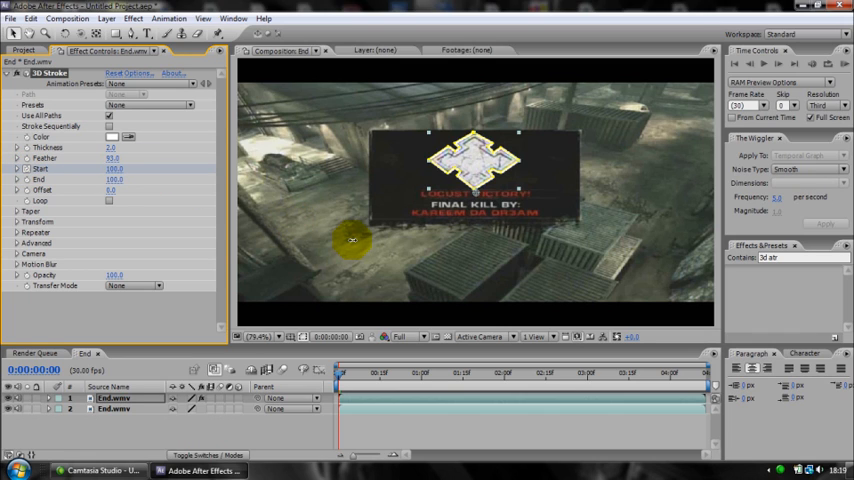
# Scrub the time indicator forward to preview the 3D Stroke on the emblem.
pyautogui.click(376, 384)
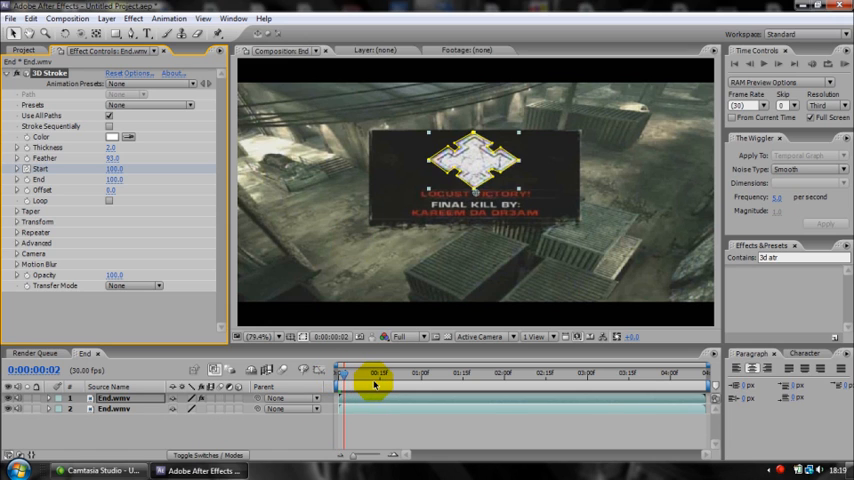
pyautogui.moveTo(372, 372); pyautogui.dragTo(416, 372)
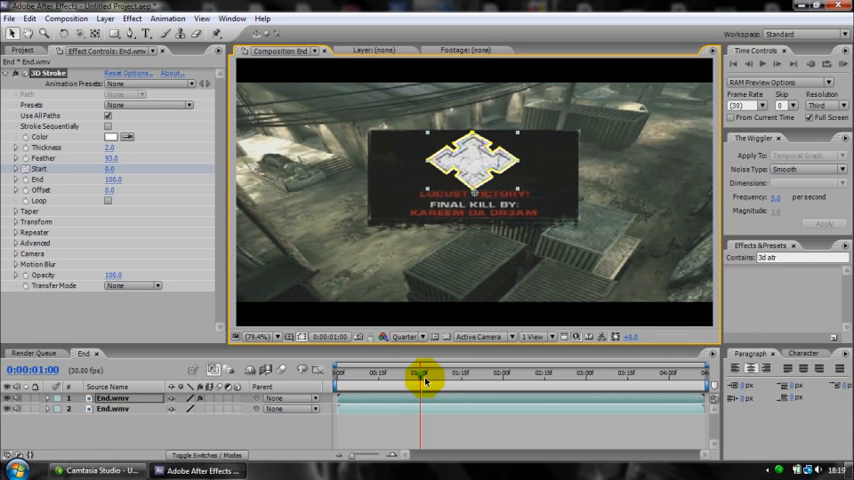
# Scrub near the clip start and raise the preview resolution so it renders sharply.
pyautogui.moveTo(424, 378); pyautogui.dragTo(340, 378)
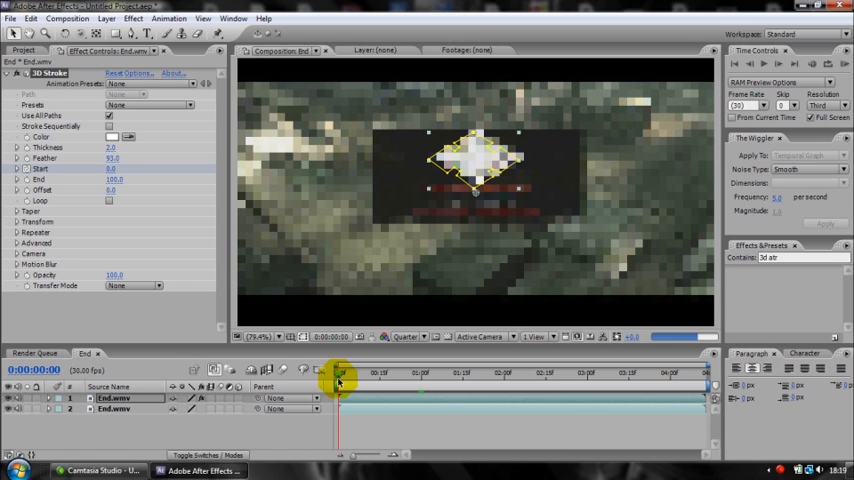
pyautogui.click(404, 336)
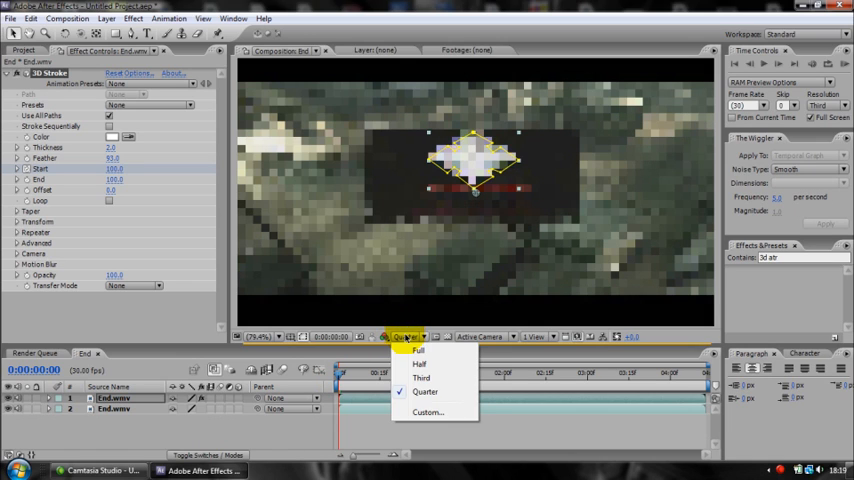
pyautogui.click(420, 378)
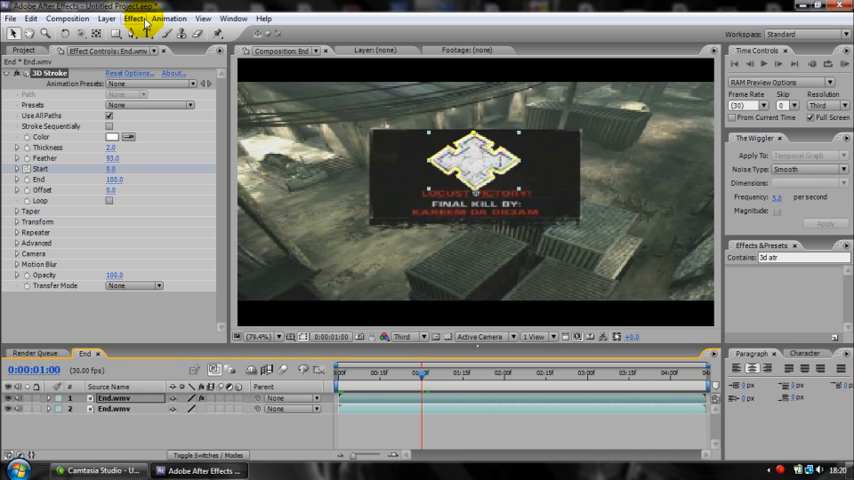
# Apply Trapcode Starglow to the emblem layer and select it in the timeline.
pyautogui.click(132, 18)
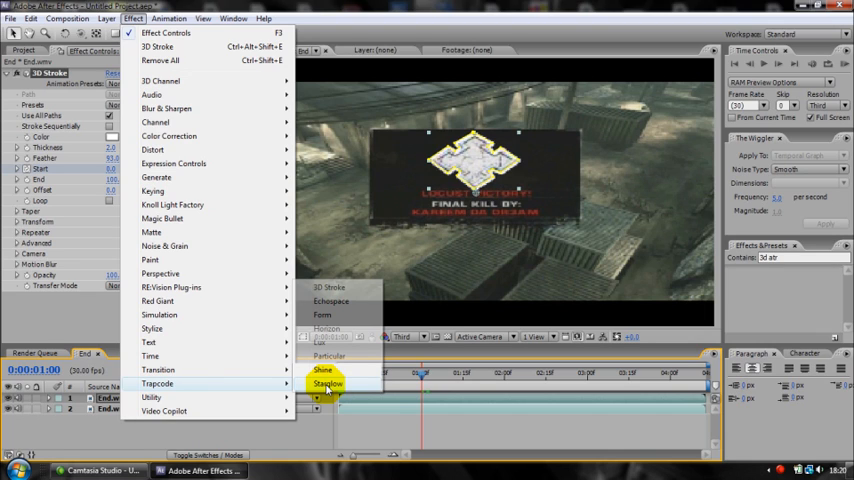
pyautogui.click(328, 384)
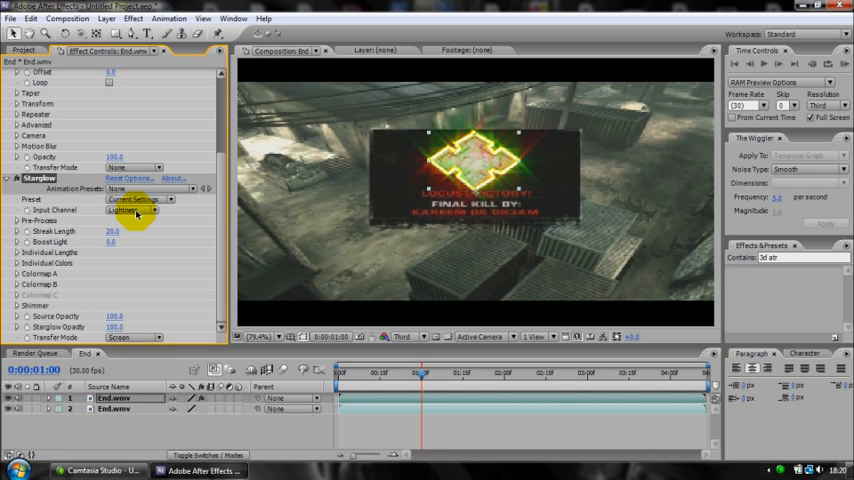
pyautogui.moveTo(400, 390)
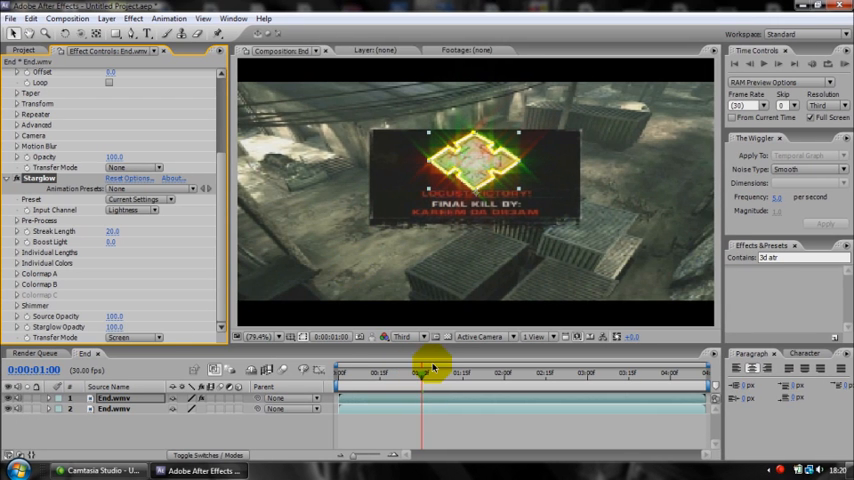
pyautogui.click(408, 336)
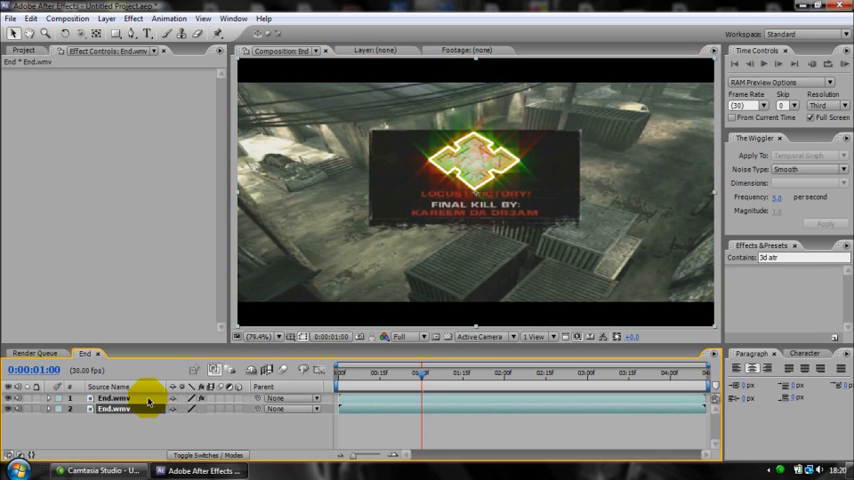
pyautogui.click(114, 398)
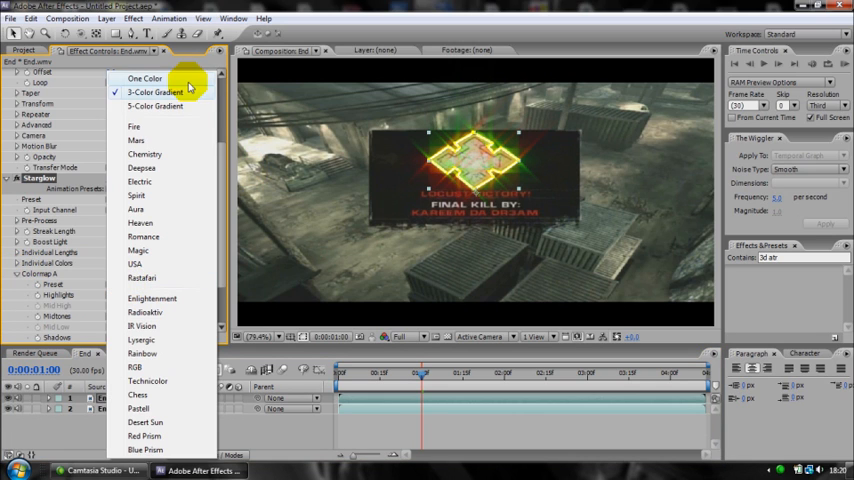
pyautogui.moveTo(116, 232)
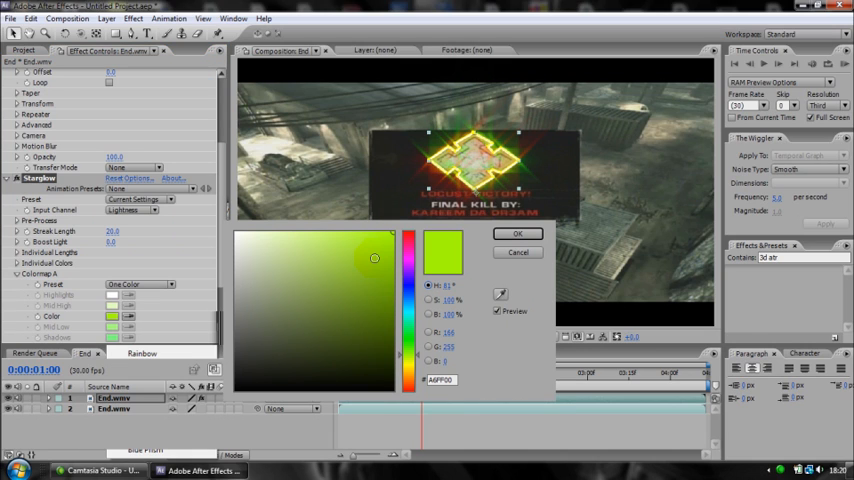
# Set Colormap A to One Color and confirm a picked blue for the glow.
pyautogui.click(410, 296)
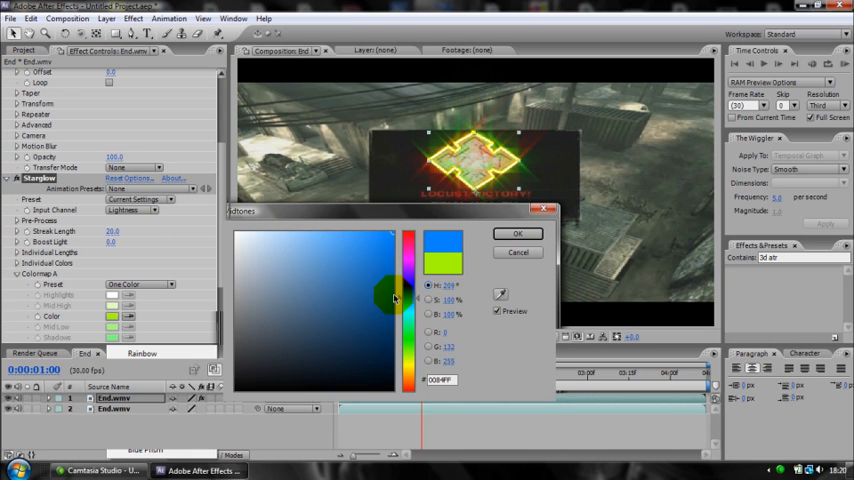
pyautogui.moveTo(384, 292); pyautogui.dragTo(386, 284)
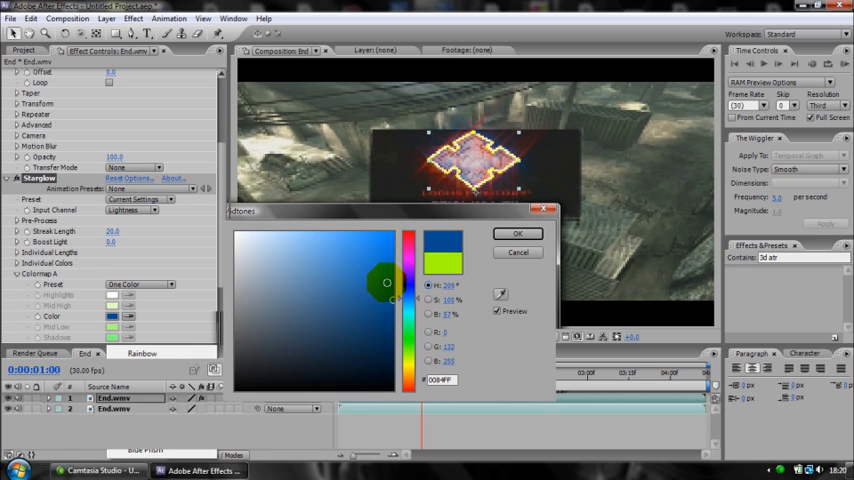
pyautogui.click(518, 232)
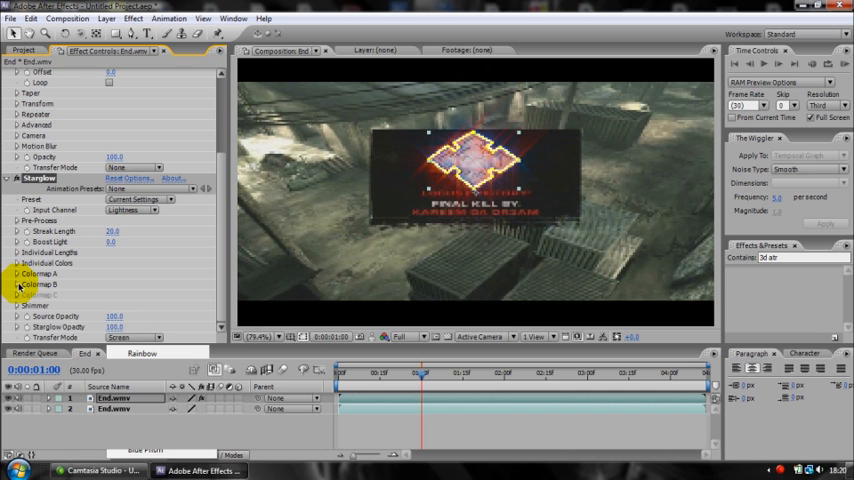
# Expand Colormap B, set it to One Color and confirm a dark blue.
pyautogui.click(10, 272)
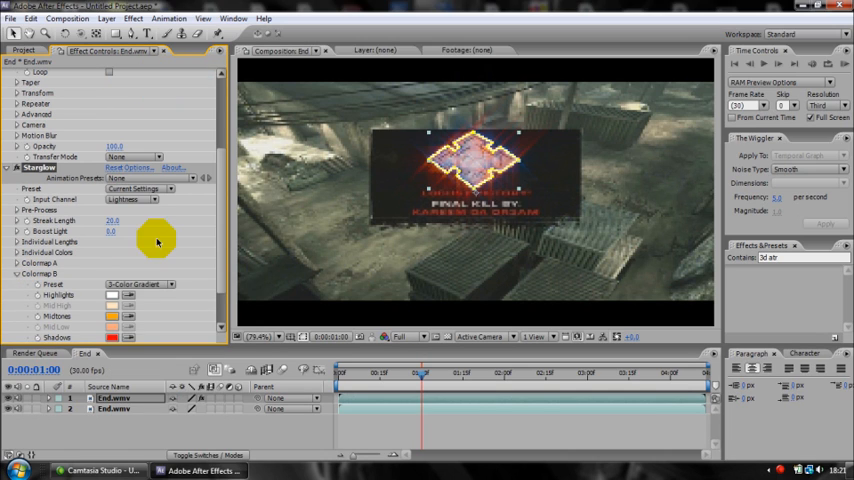
pyautogui.click(112, 316)
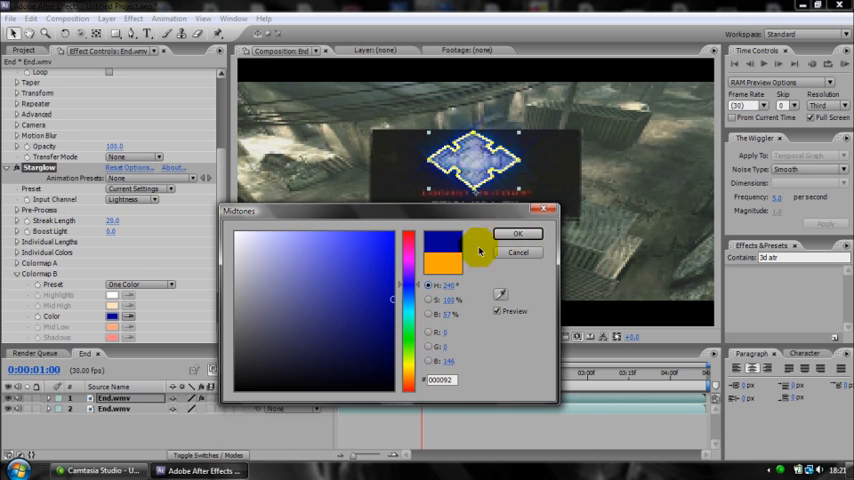
pyautogui.click(518, 232)
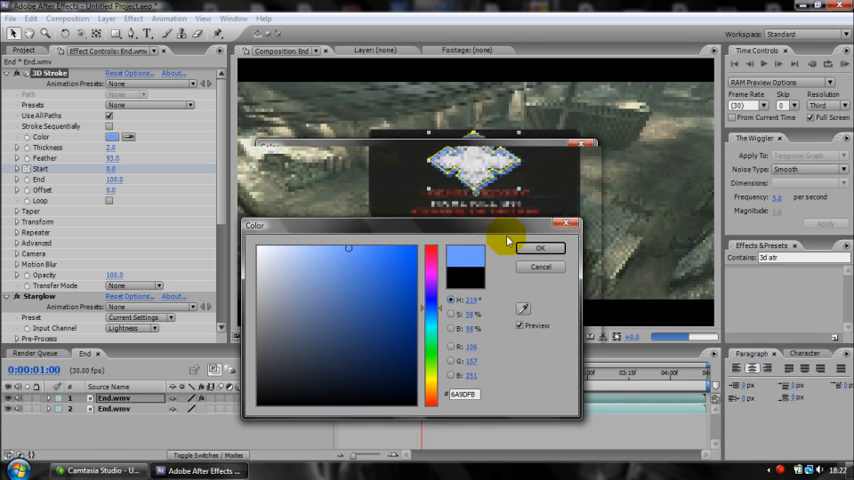
pyautogui.moveTo(330, 252)
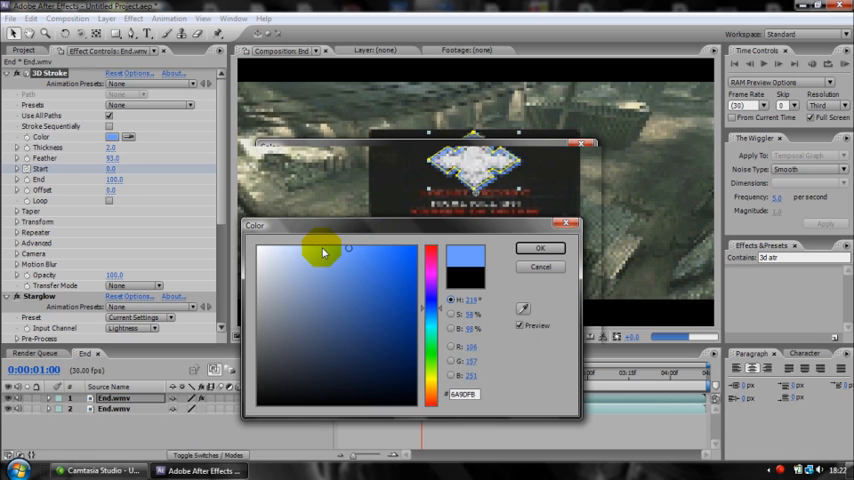
pyautogui.moveTo(432, 308)
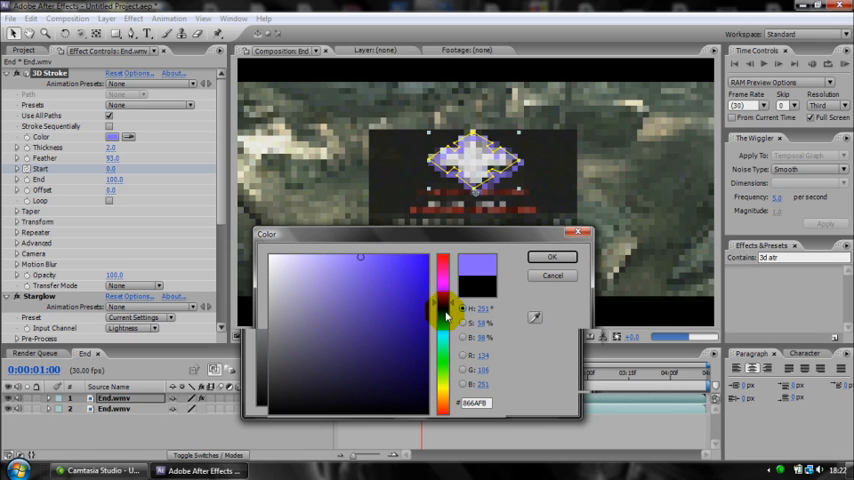
# Pick a pale blue in the 3D Stroke Color picker and confirm it.
pyautogui.click(416, 300)
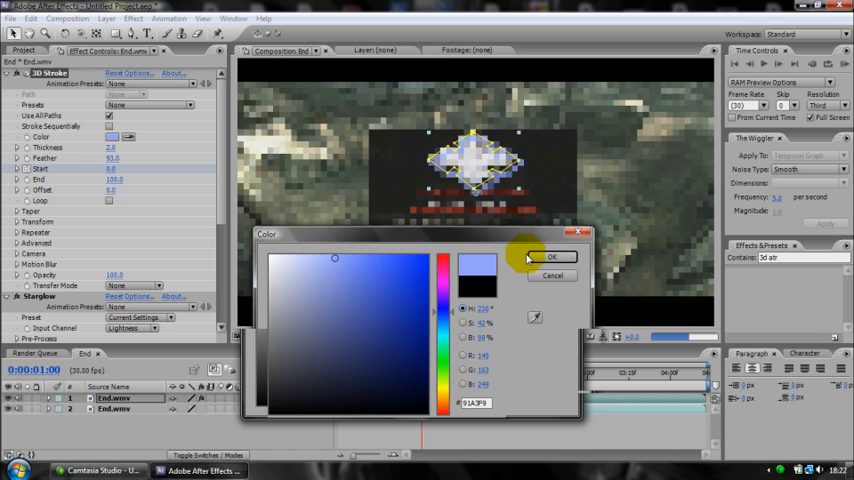
pyautogui.click(552, 256)
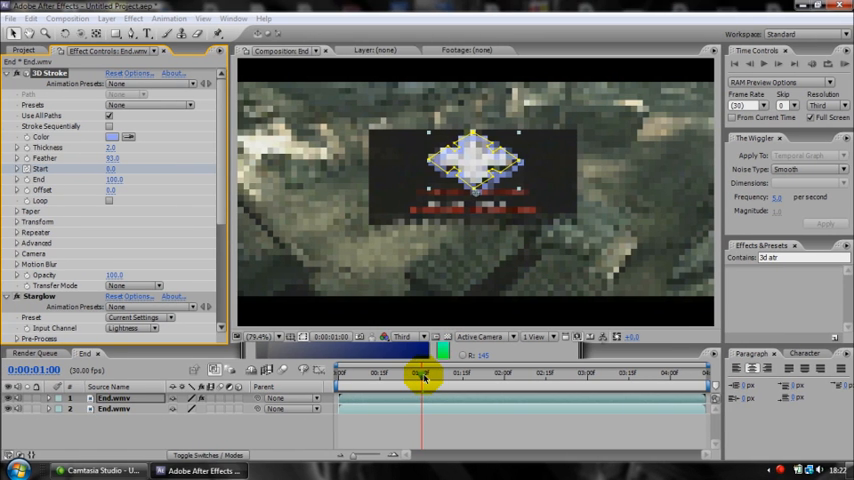
pyautogui.moveTo(424, 372); pyautogui.dragTo(420, 372)
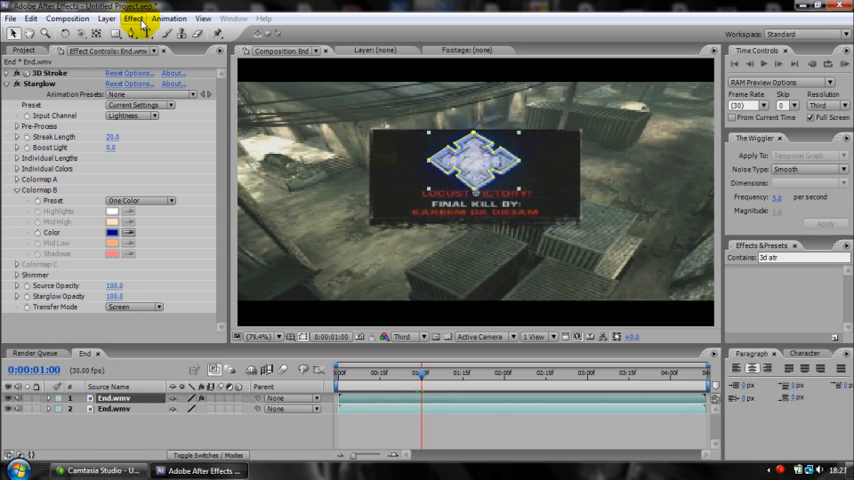
# Add Video Copilot's Twitch effect to the emblem layer and expand its Blur group.
pyautogui.click(132, 18)
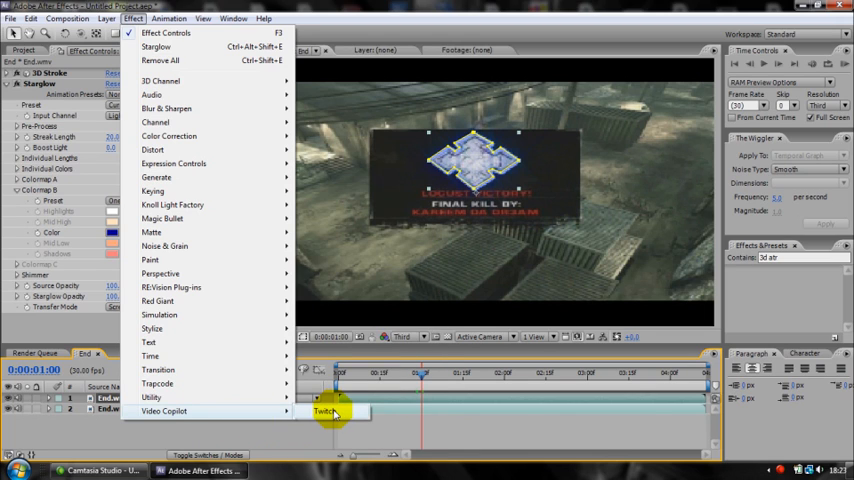
pyautogui.click(324, 412)
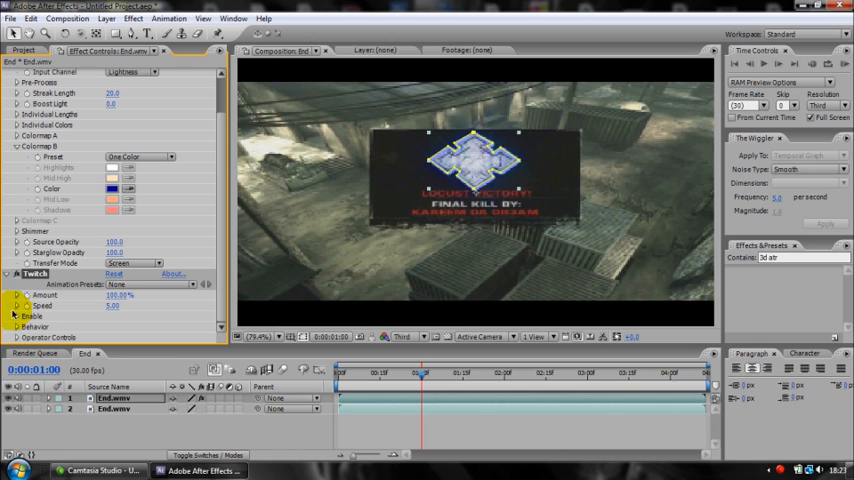
pyautogui.click(24, 316)
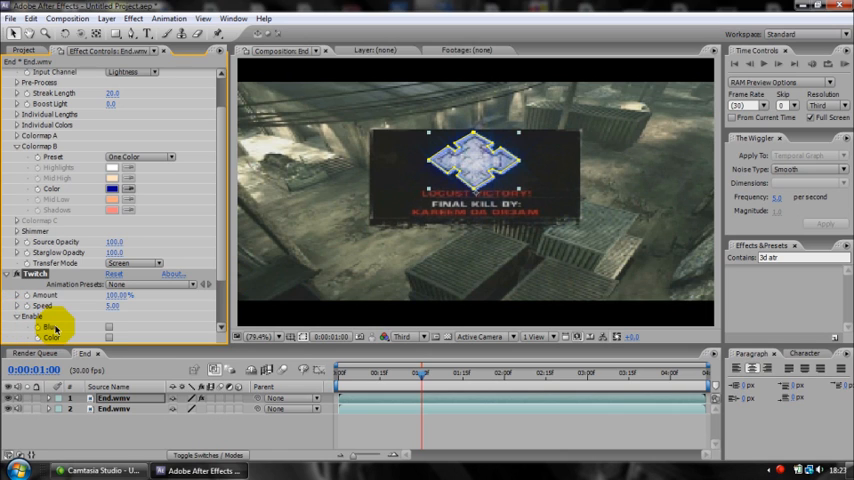